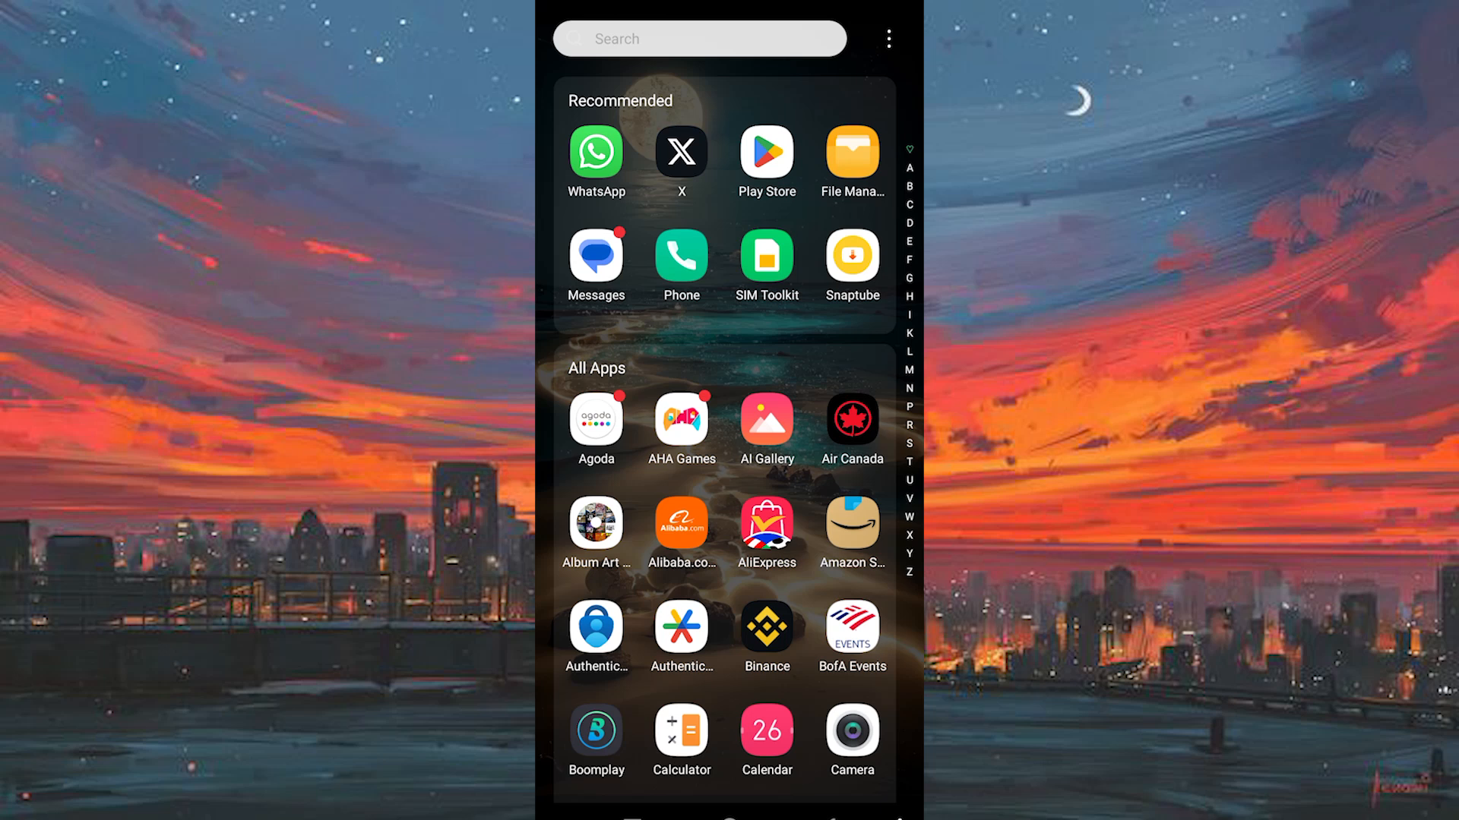
# - Scroll the app drawer to reach the Instagram app icon
pyautogui.scroll(-3)
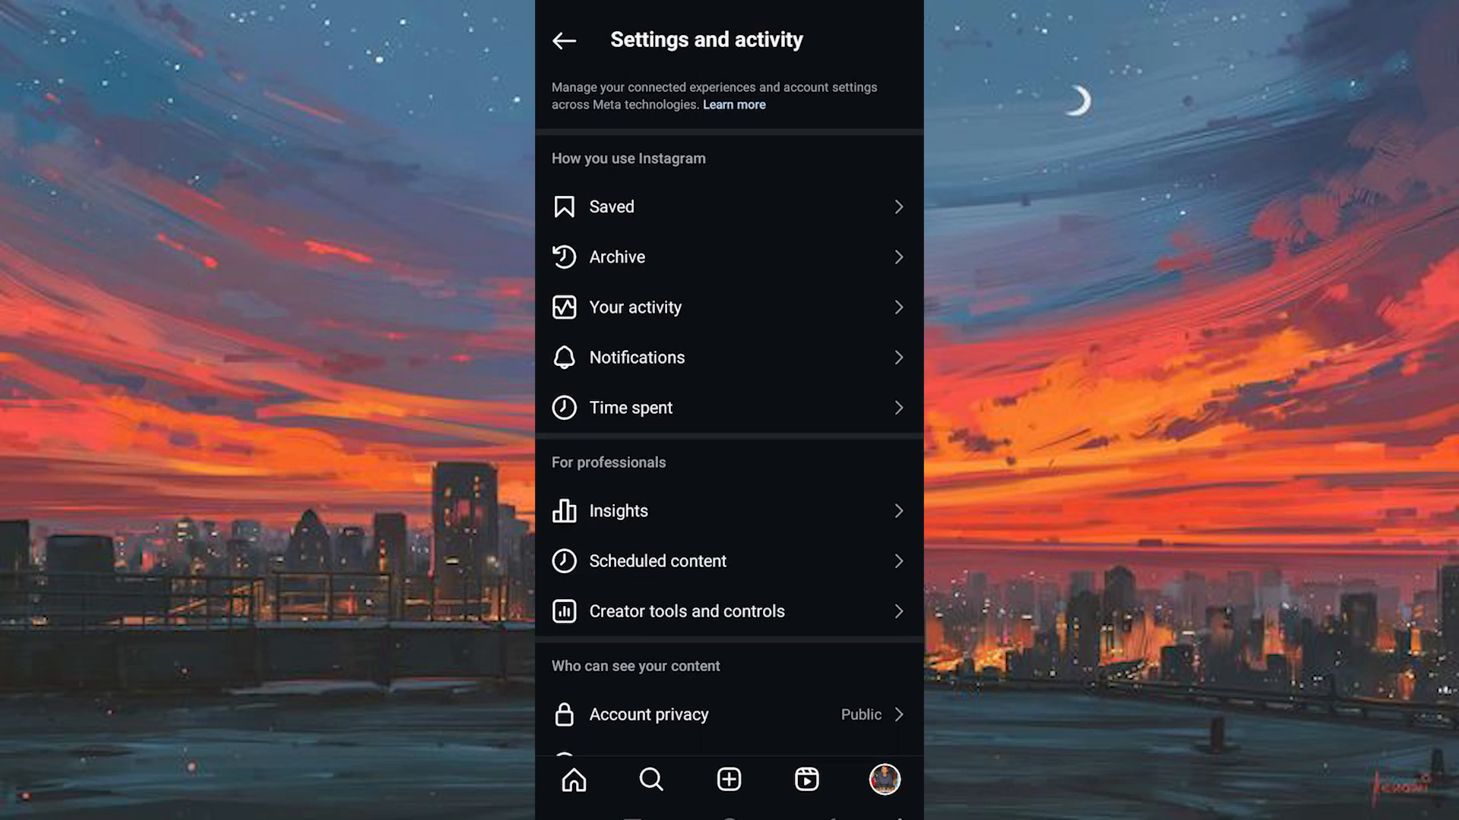
# - Reach and enter the Messages and story replies settings from Settings and activity
pyautogui.scroll(-3)
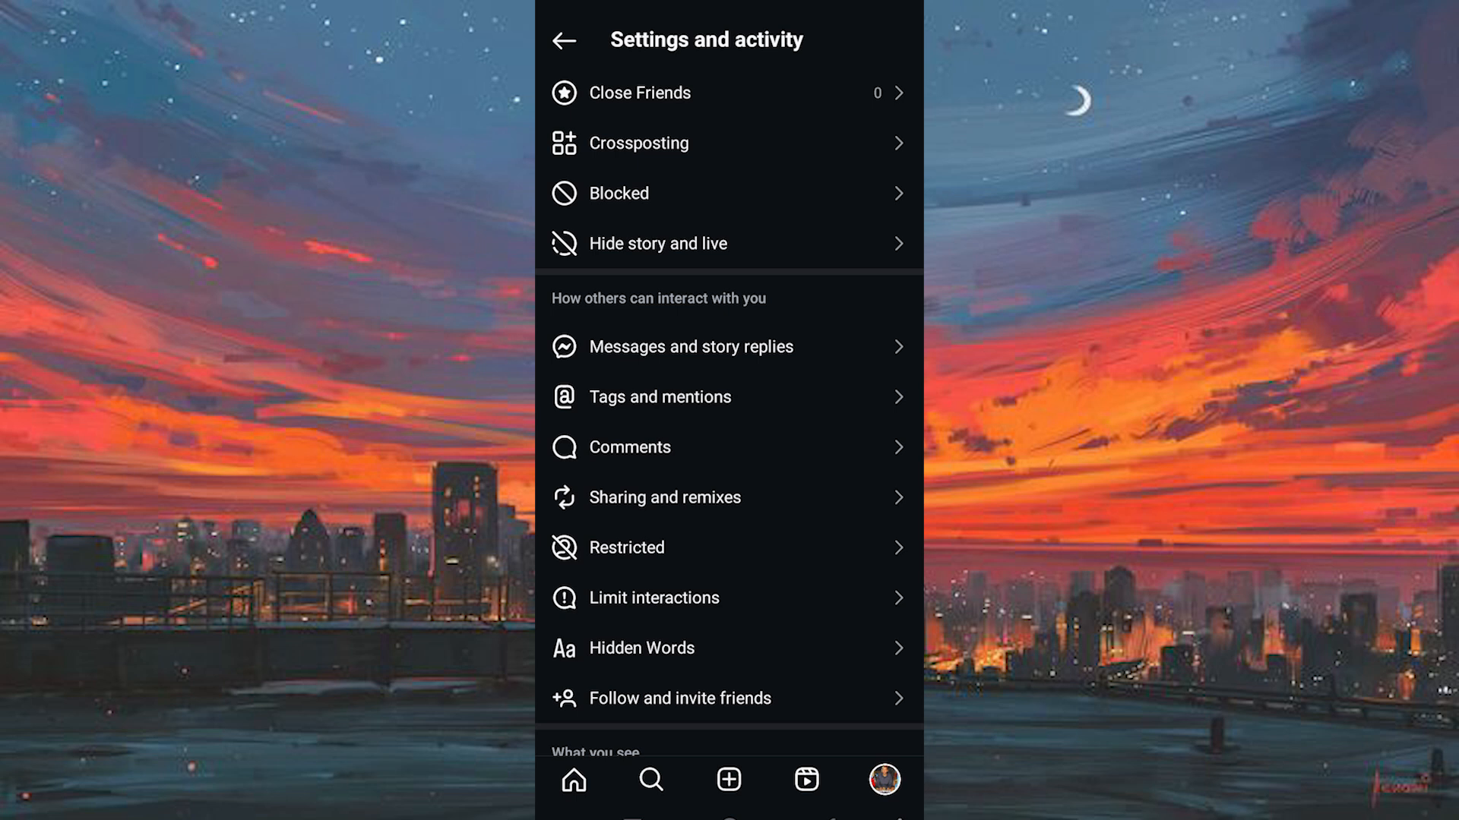
pyautogui.click(689, 347)
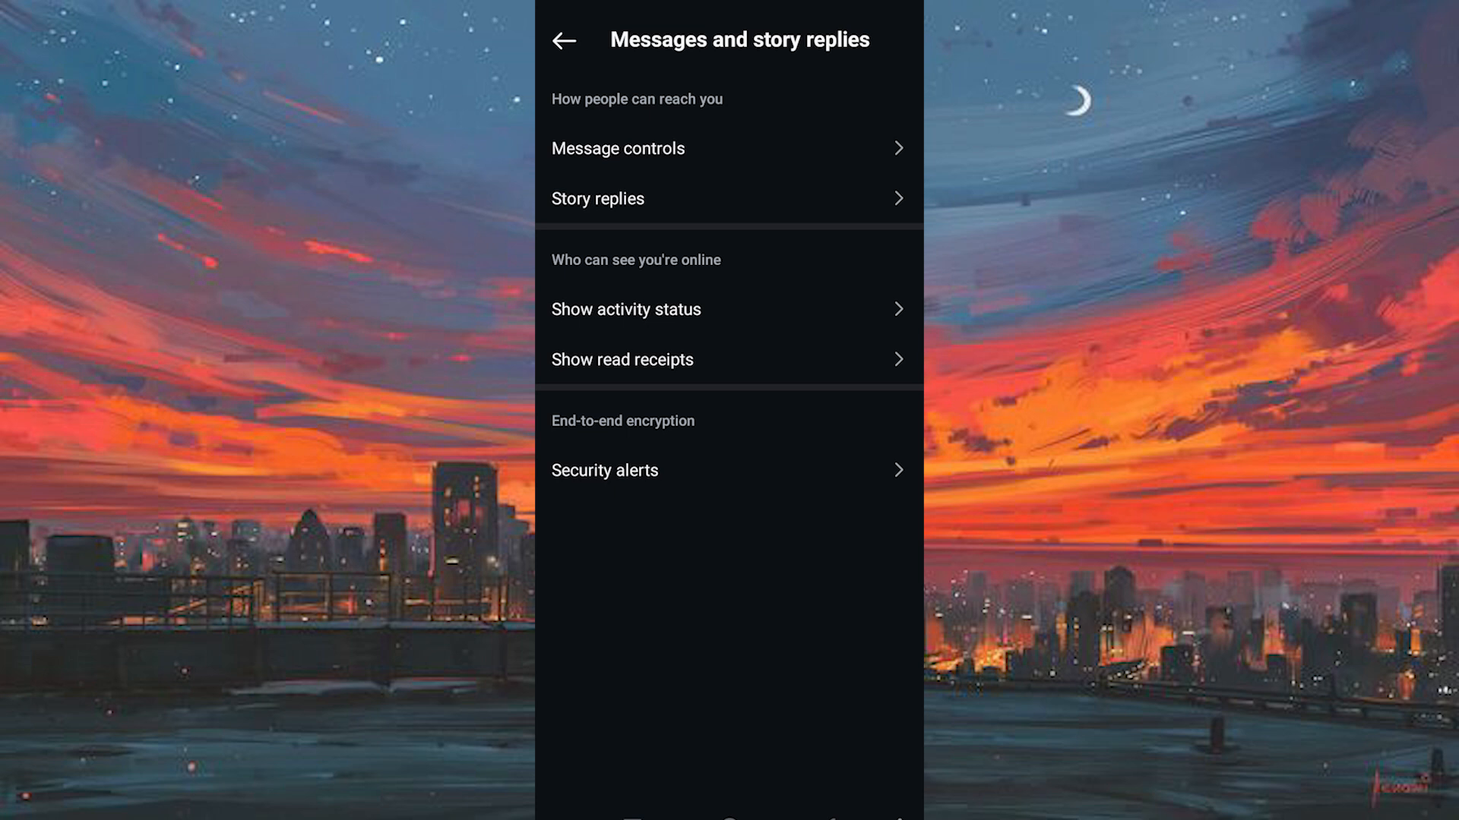
# - Enter Activity Status settings and switch Show Activity Status on
pyautogui.click(624, 309)
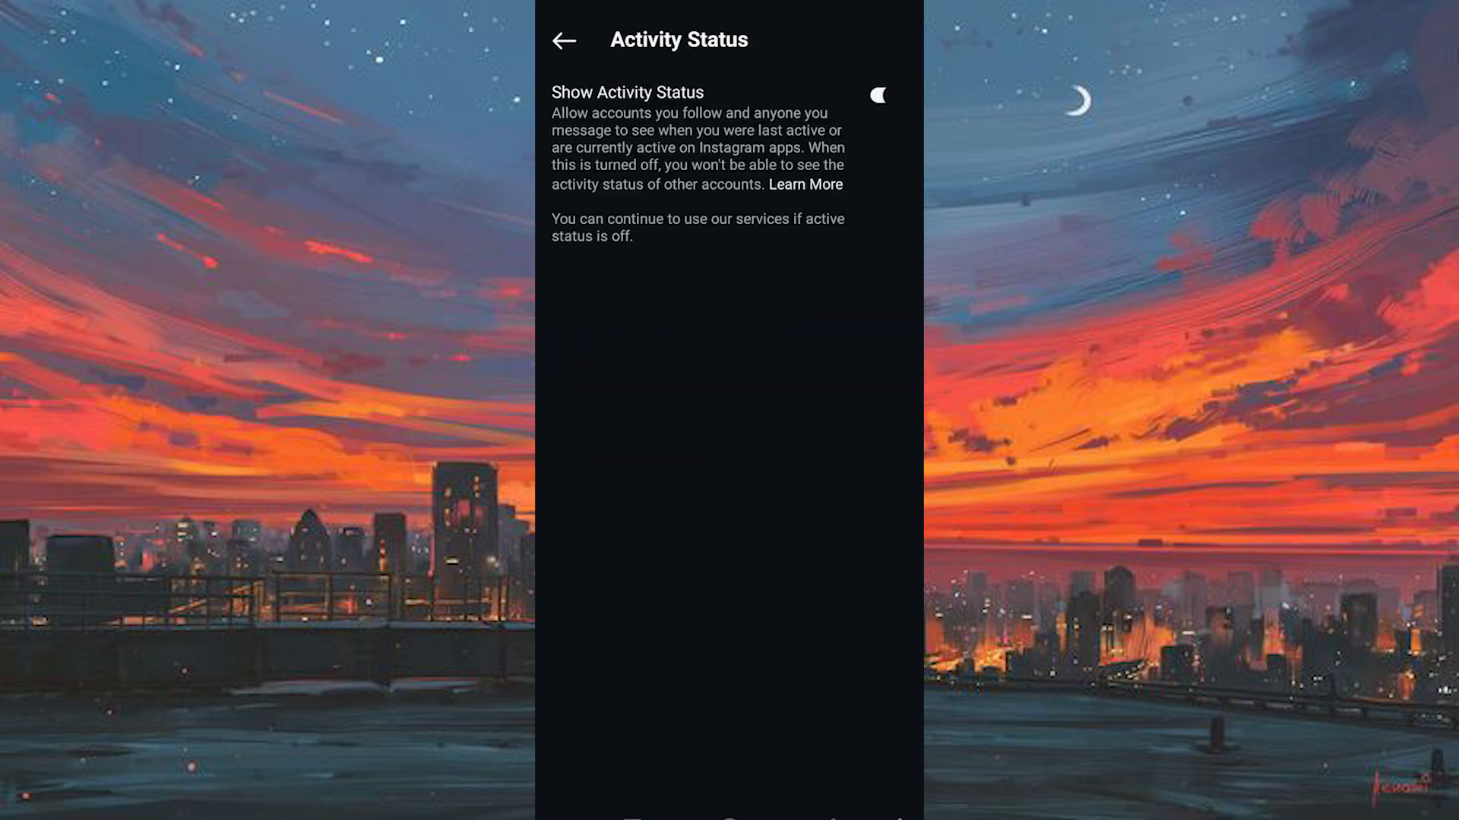
pyautogui.click(875, 94)
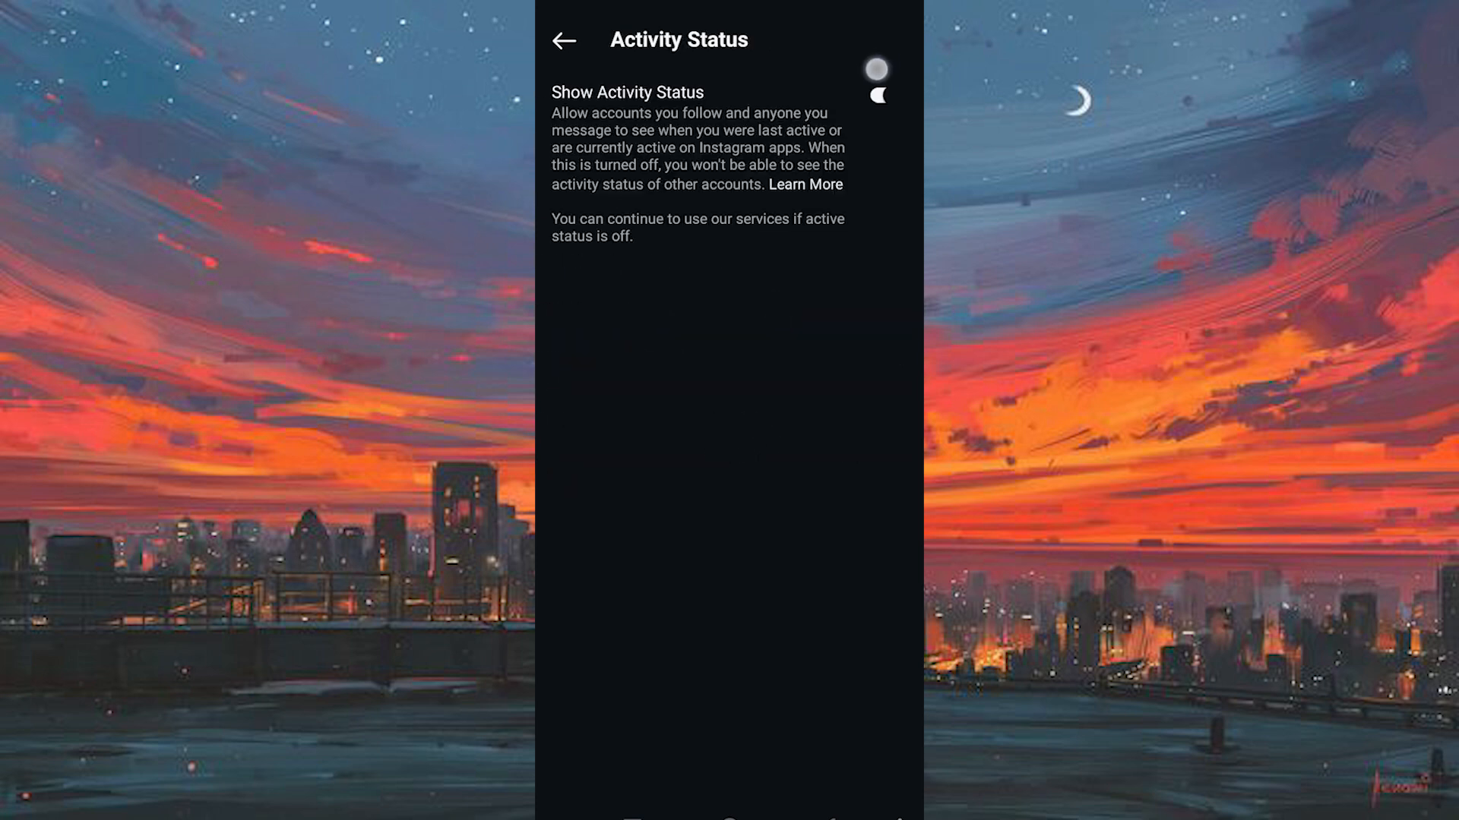